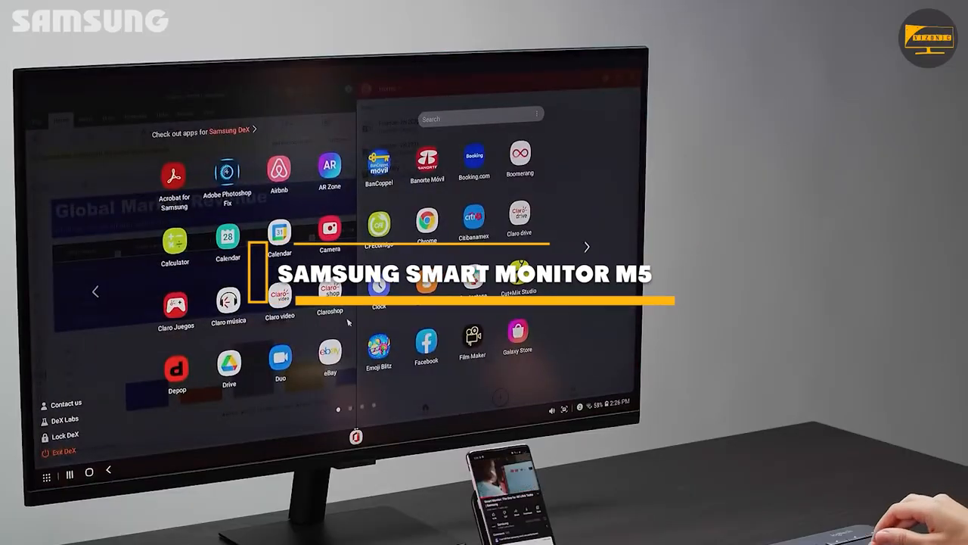
left_click(587, 247)
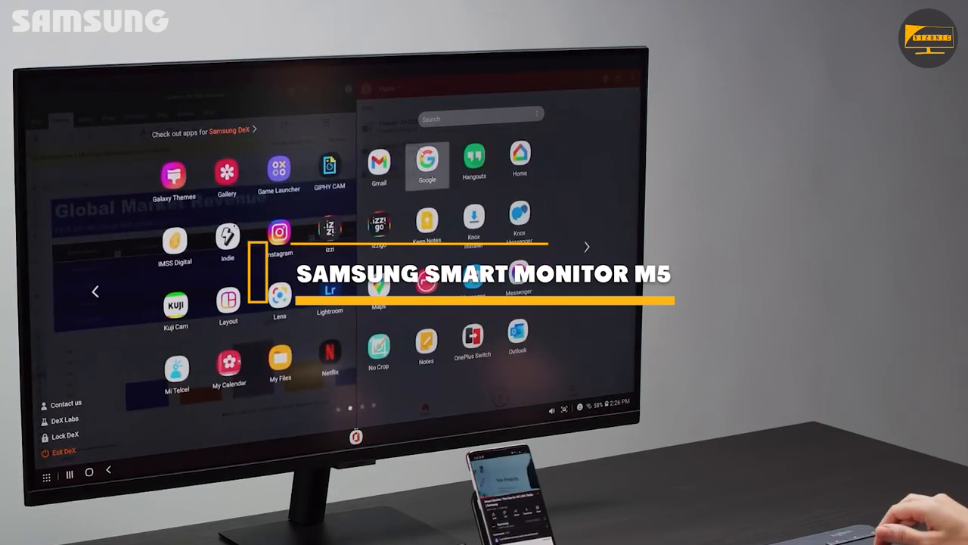